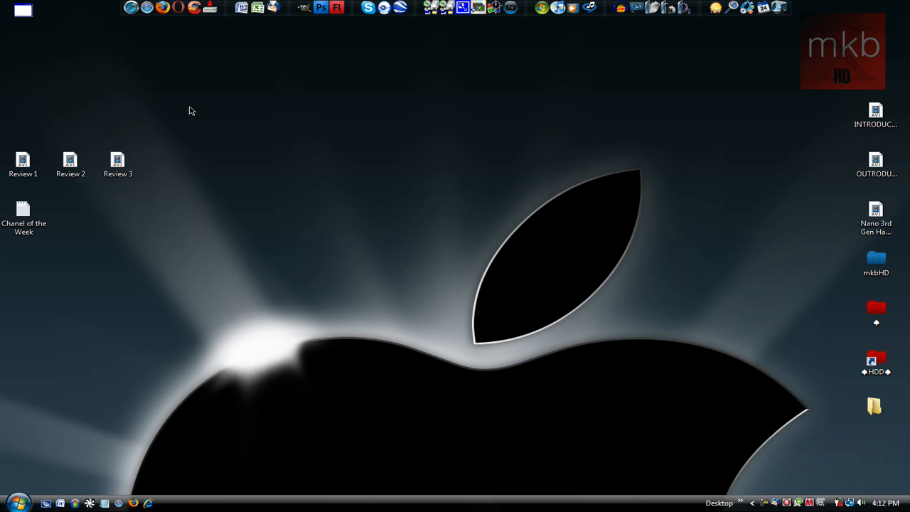
mouse_move(144, 12)
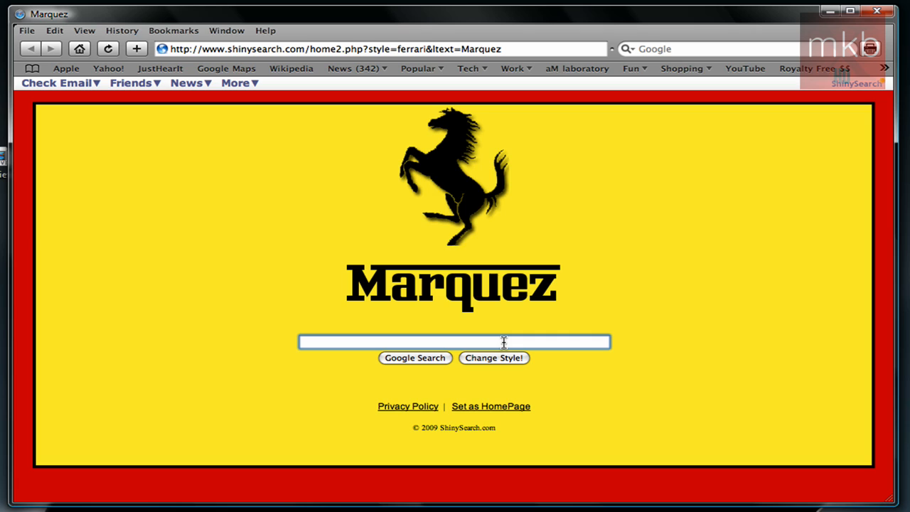
mouse_move(618, 403)
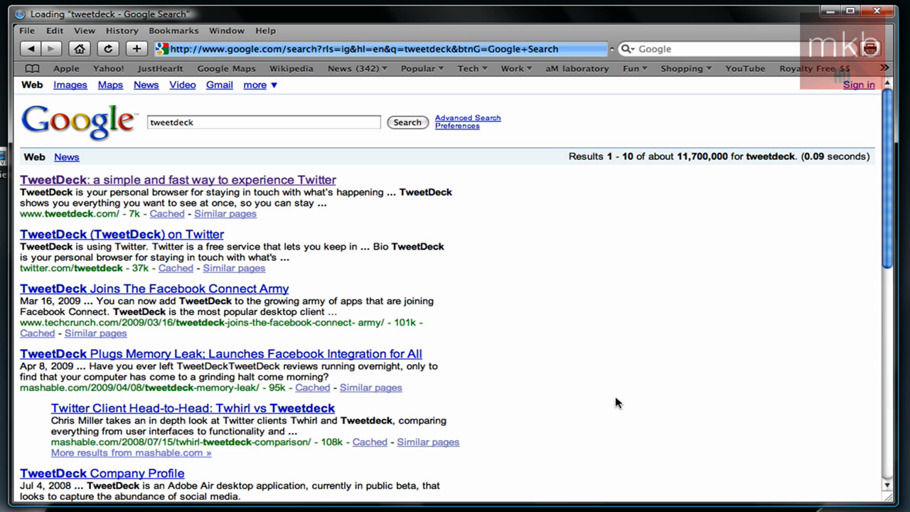
Open the top Google result, 'TweetDeck: a simple and fast way to experience Twitter'.
left_click(177, 179)
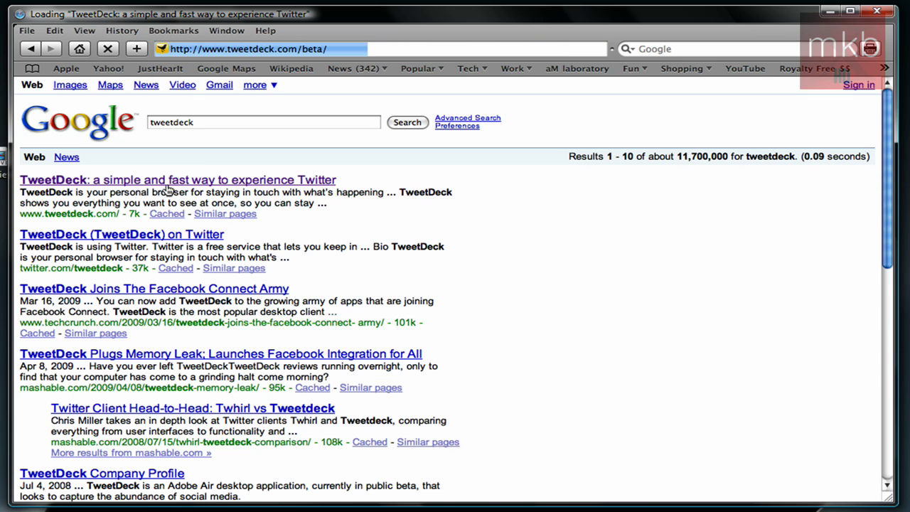
Download the free TweetDeck installer from the beta site and open it.
left_click(177, 179)
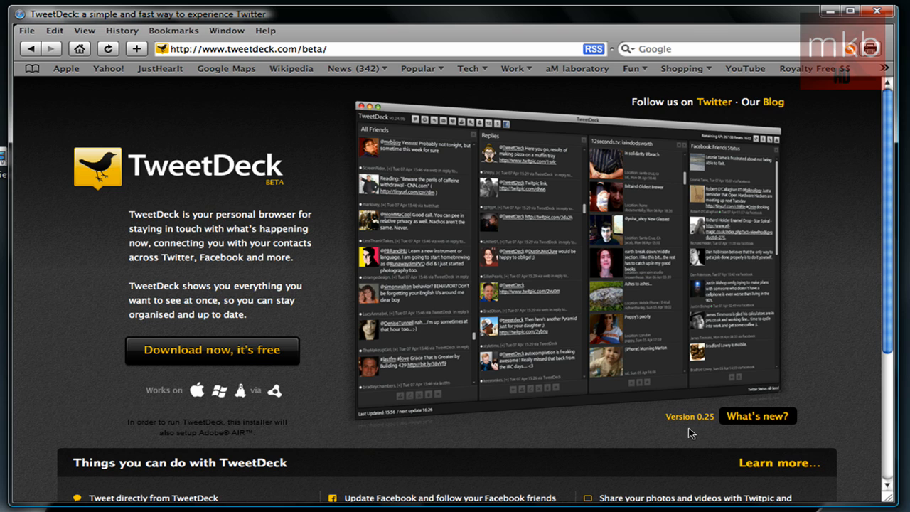
mouse_move(212, 351)
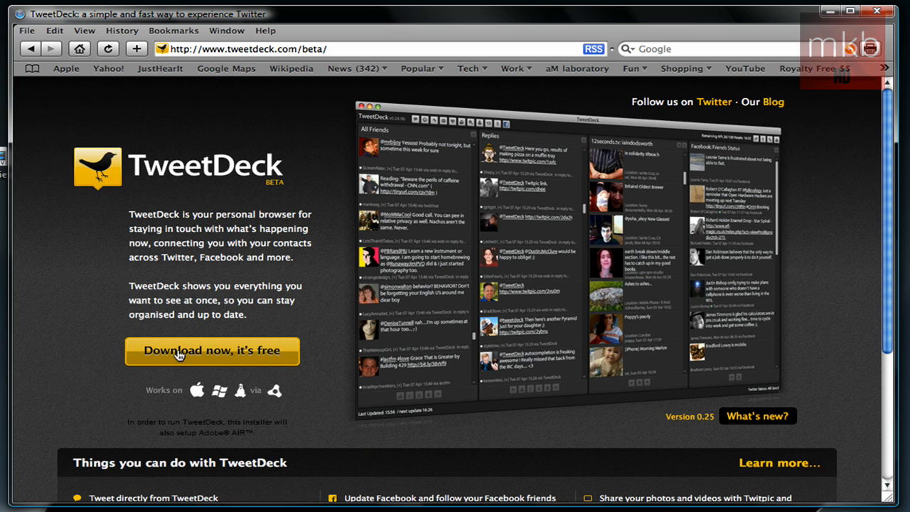
left_click(211, 350)
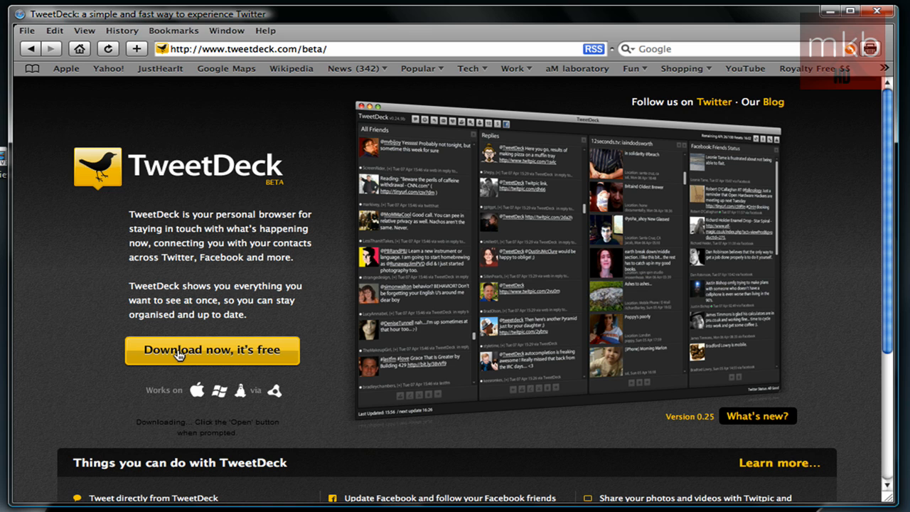
mouse_move(47, 305)
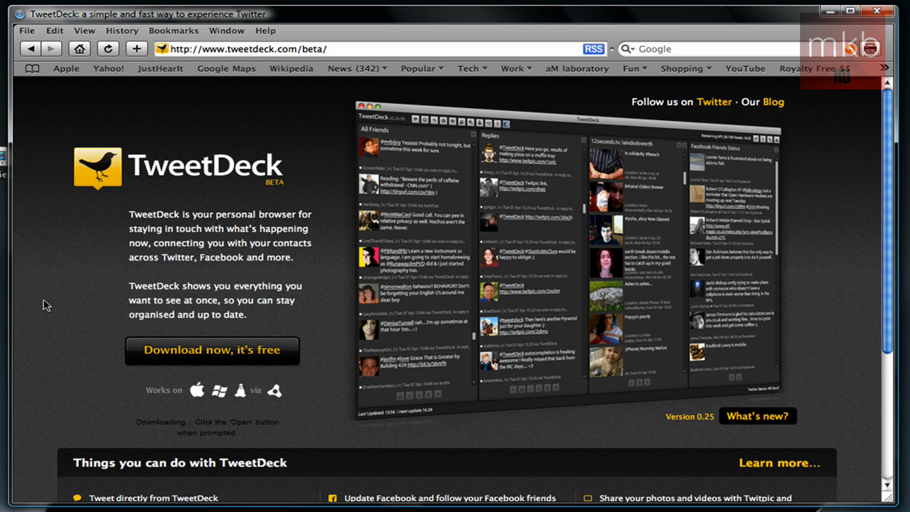
left_click(211, 350)
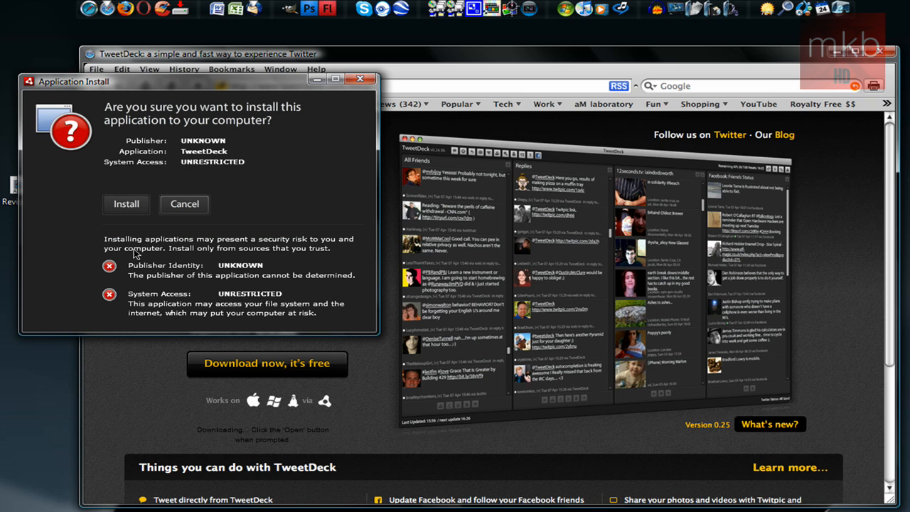
Confirm the TweetDeck install and accept the default preferences to start installing.
left_click(126, 204)
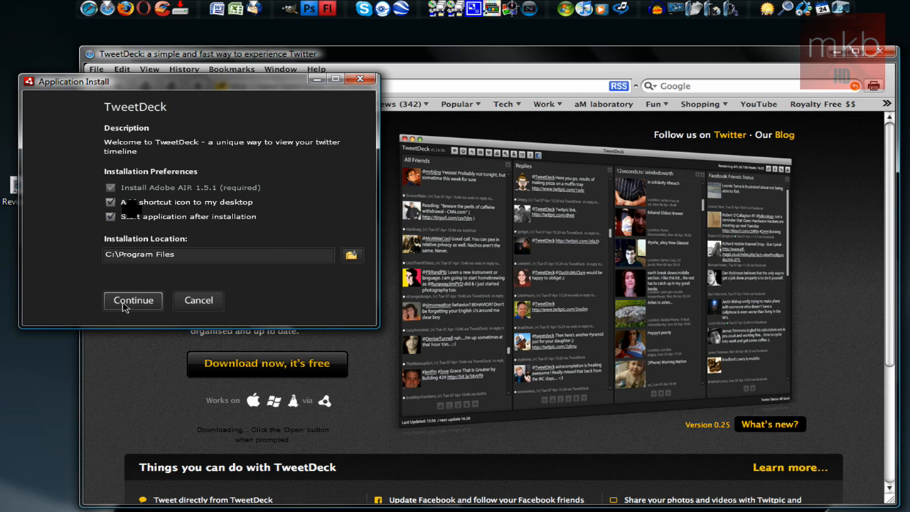
left_click(133, 301)
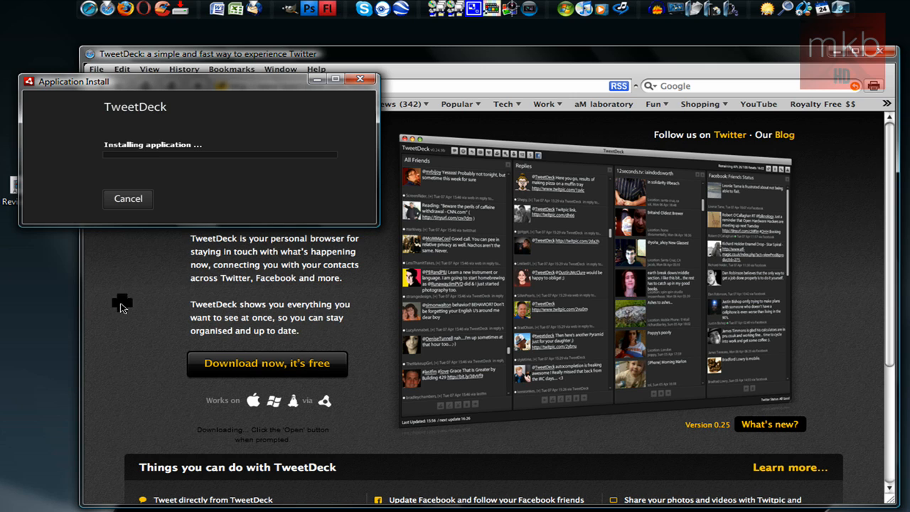
mouse_move(580, 365)
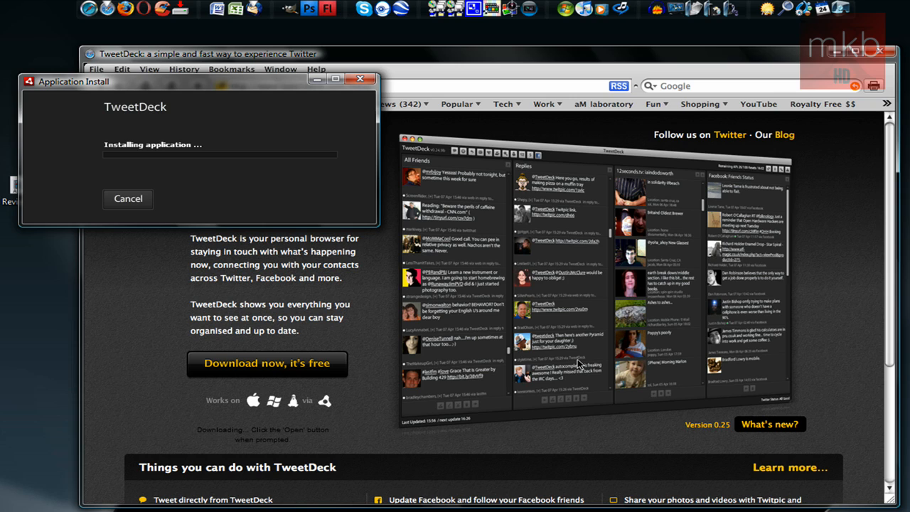
mouse_move(715, 310)
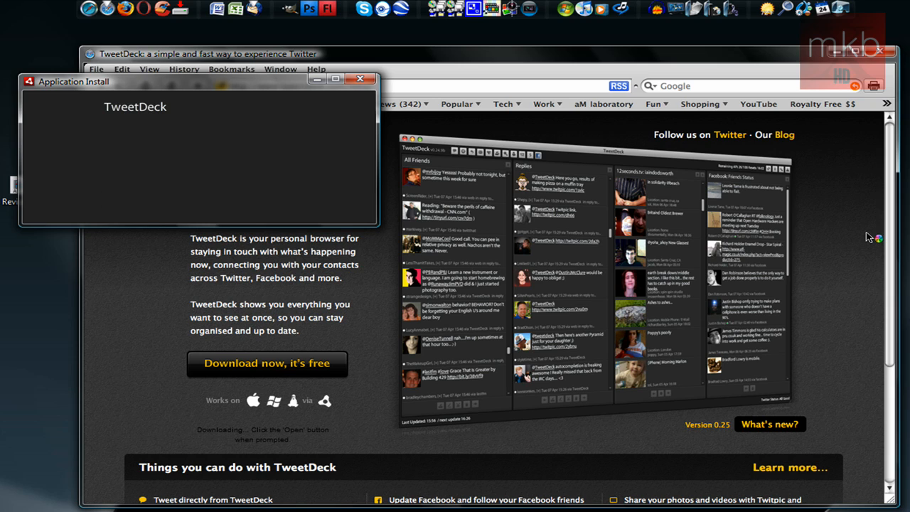
mouse_move(840, 180)
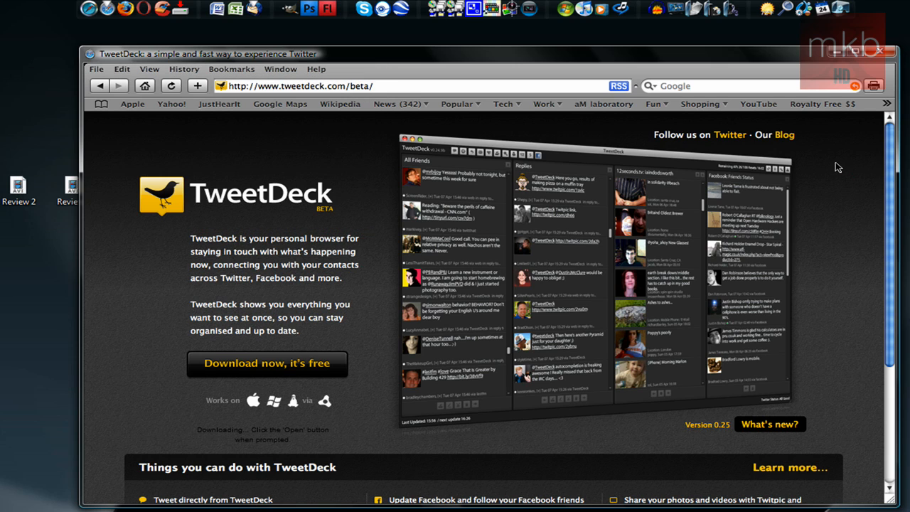
mouse_move(886, 44)
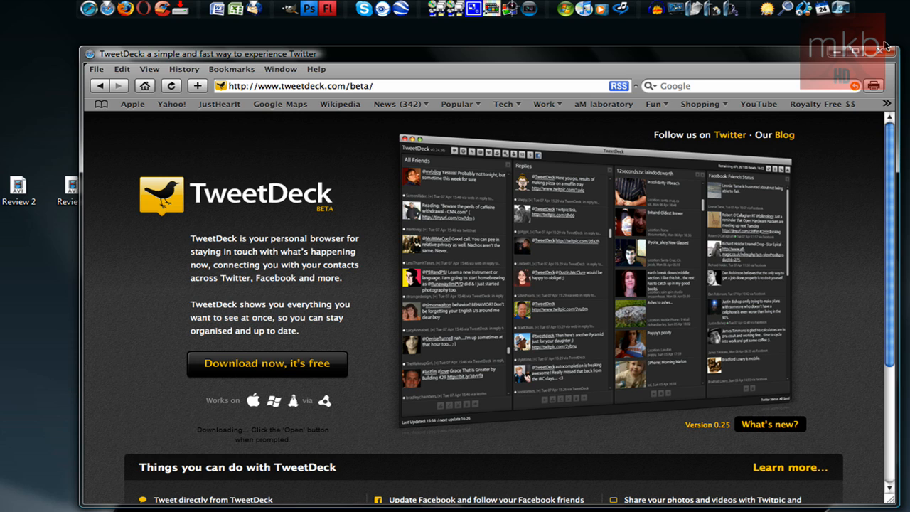
Close the Safari window while TweetDeck finishes launching.
left_click(884, 45)
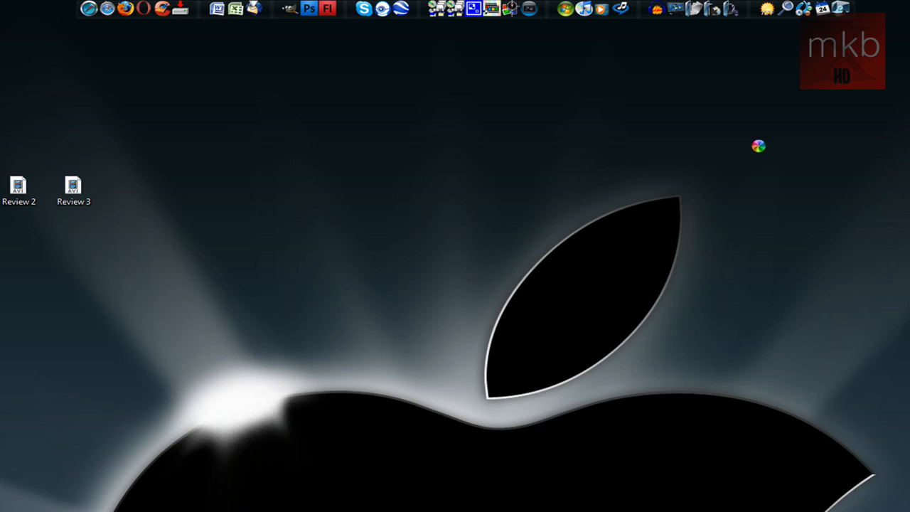
mouse_move(5, 200)
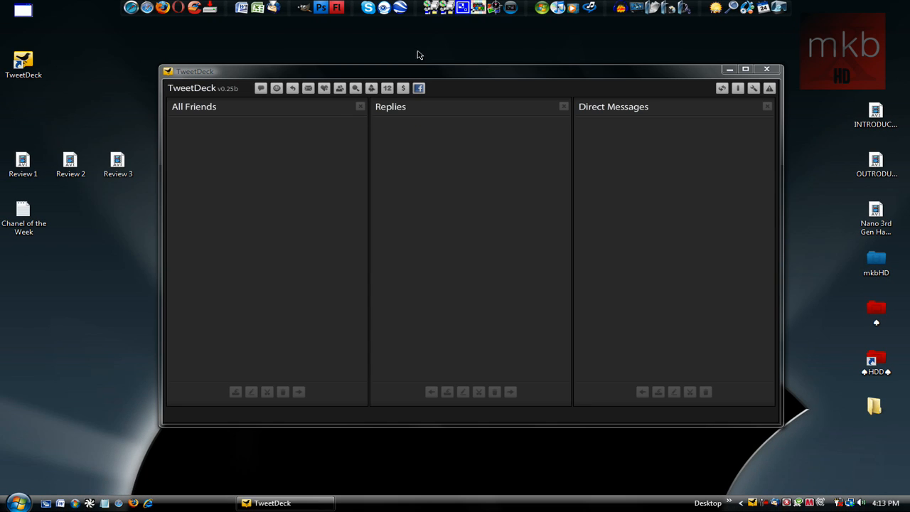
mouse_move(420, 51)
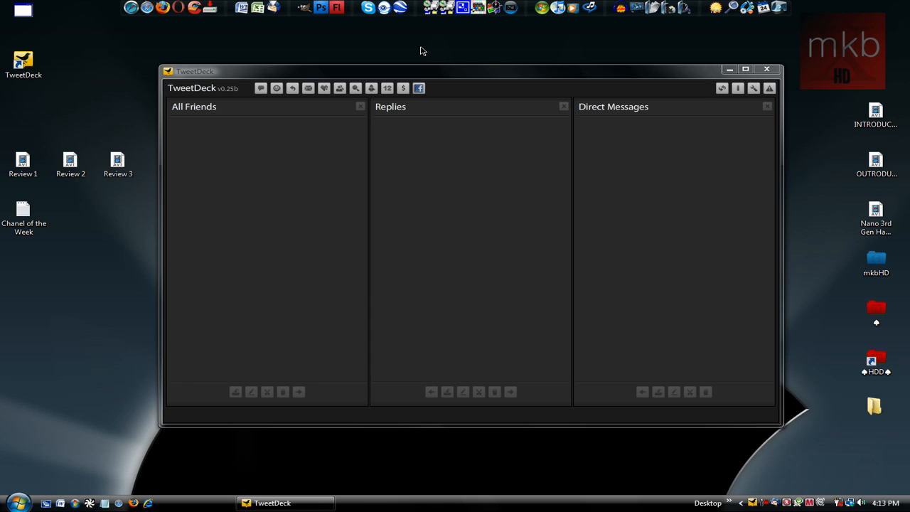
mouse_move(325, 88)
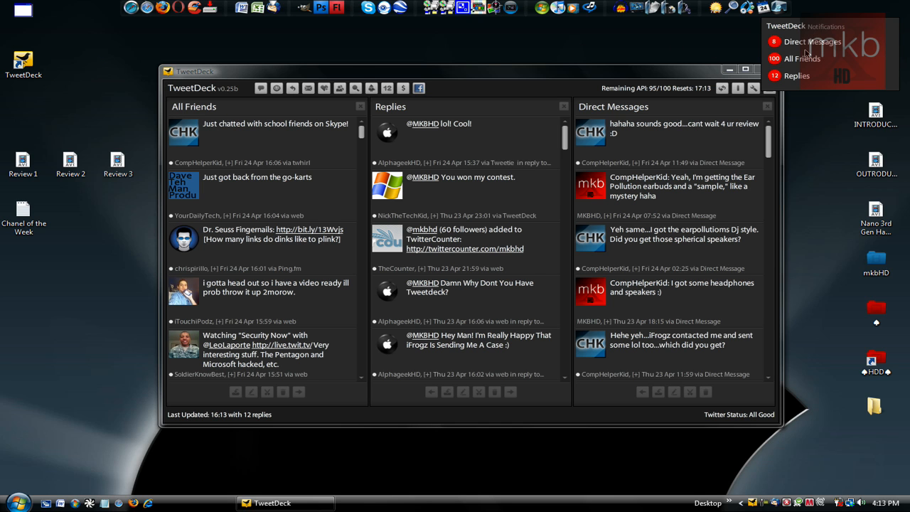
mouse_move(796, 80)
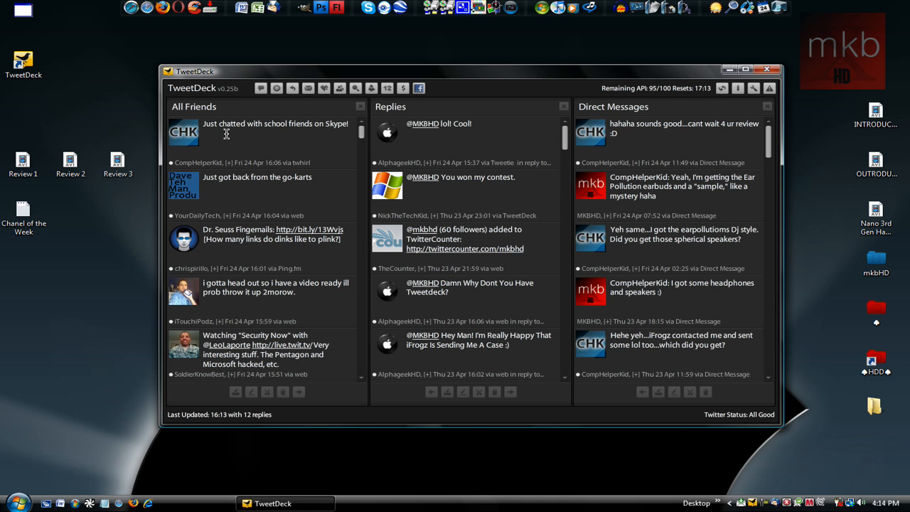
Minimize the TweetDeck window to the system tray.
left_click(746, 69)
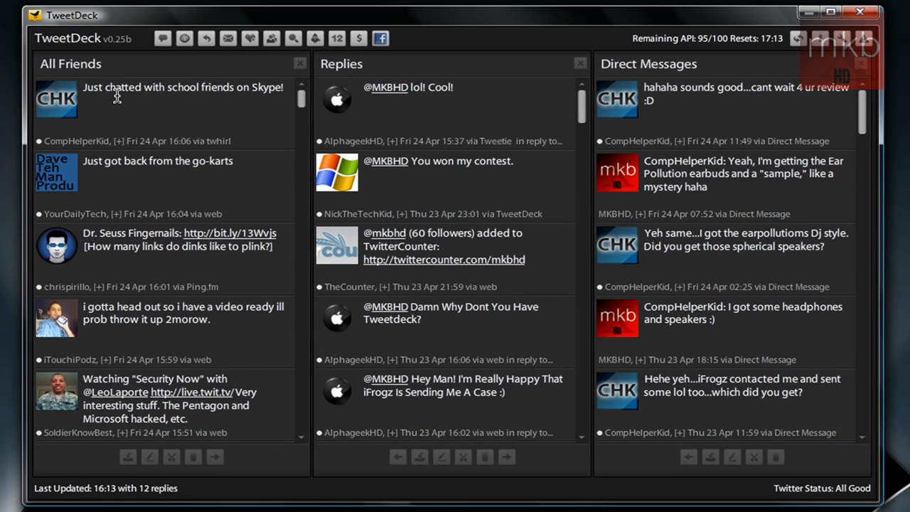
mouse_move(183, 318)
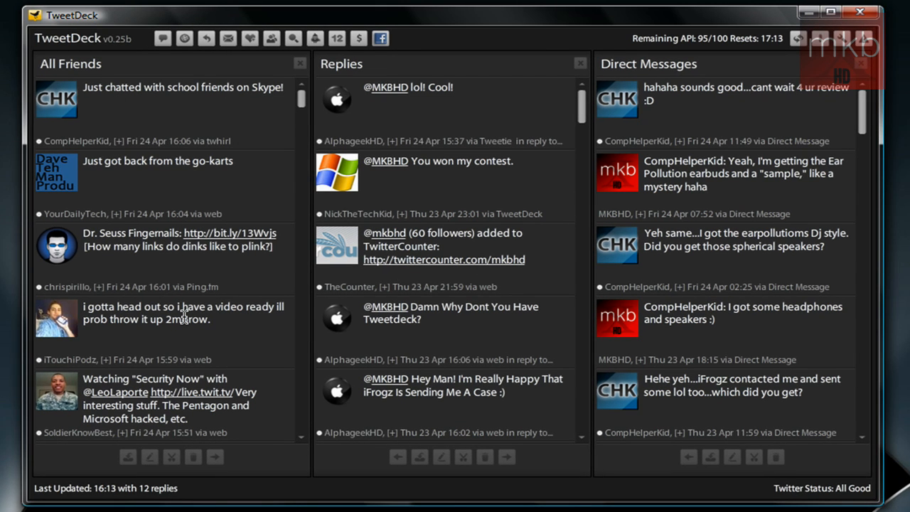
mouse_move(439, 105)
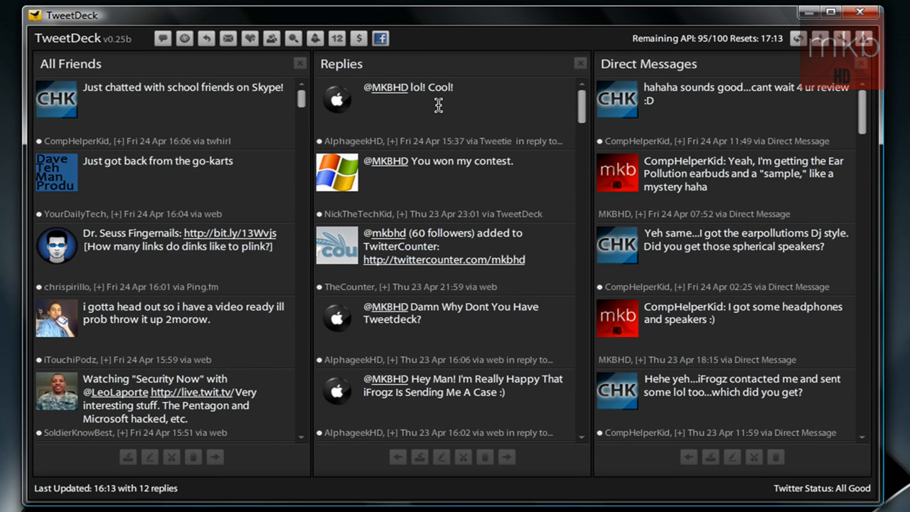
mouse_move(426, 114)
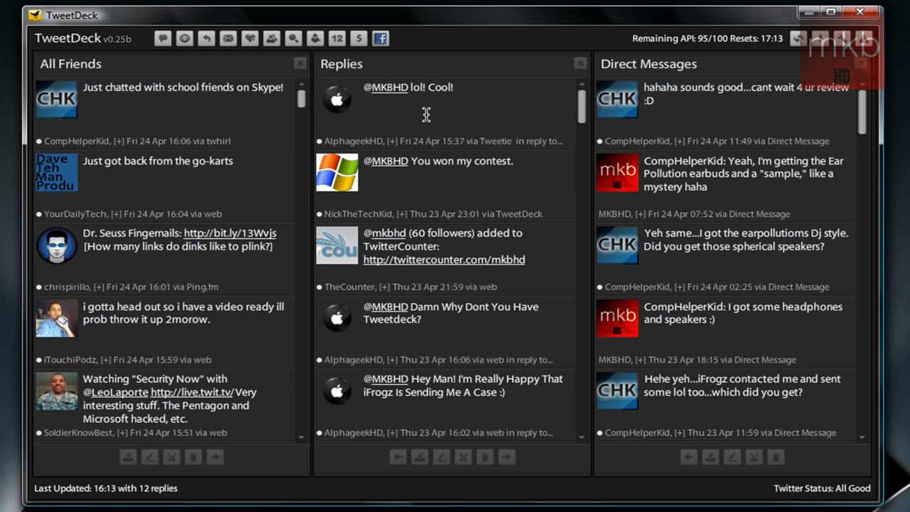
mouse_move(734, 102)
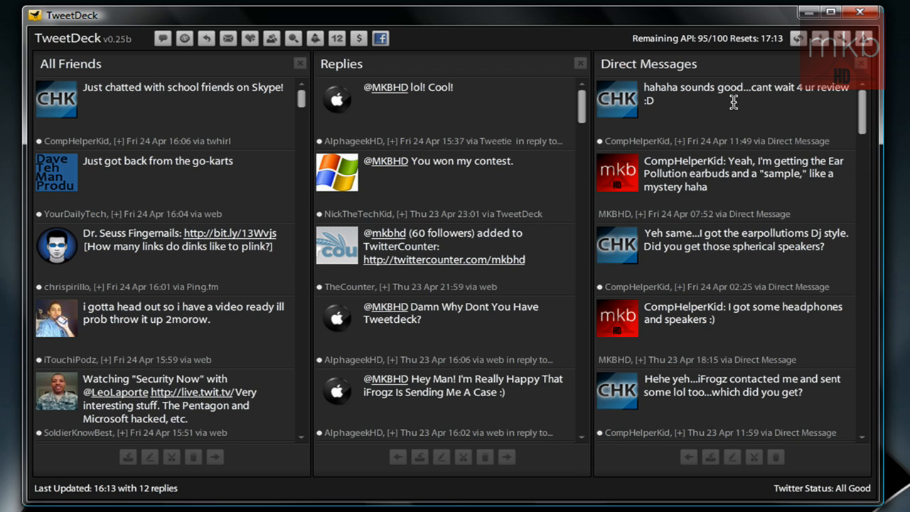
mouse_move(682, 111)
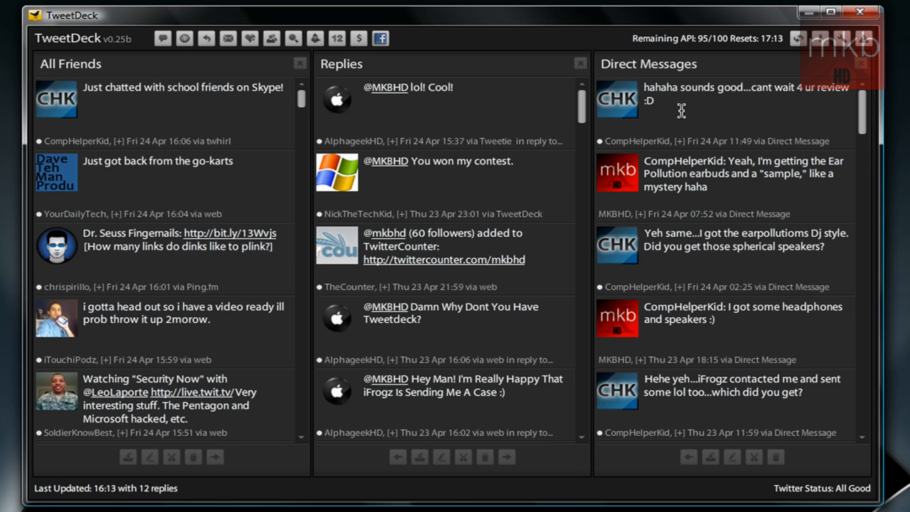
mouse_move(690, 130)
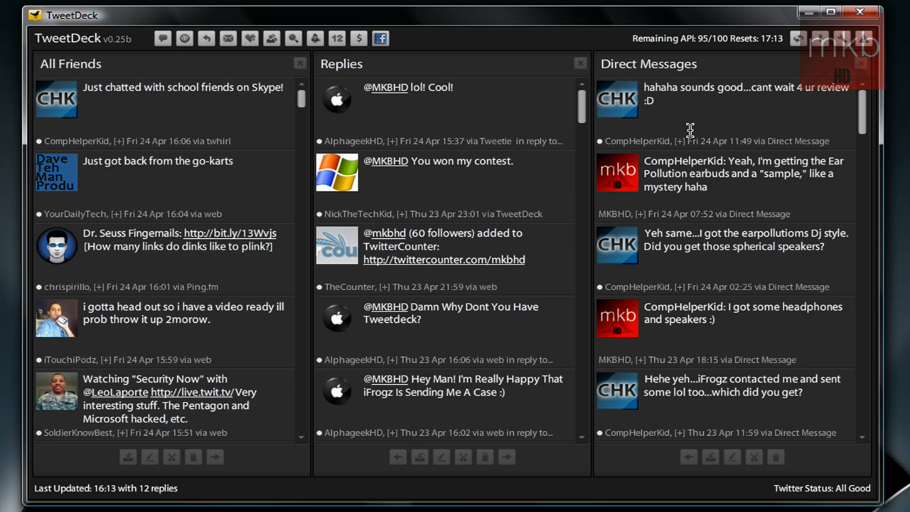
mouse_move(384, 472)
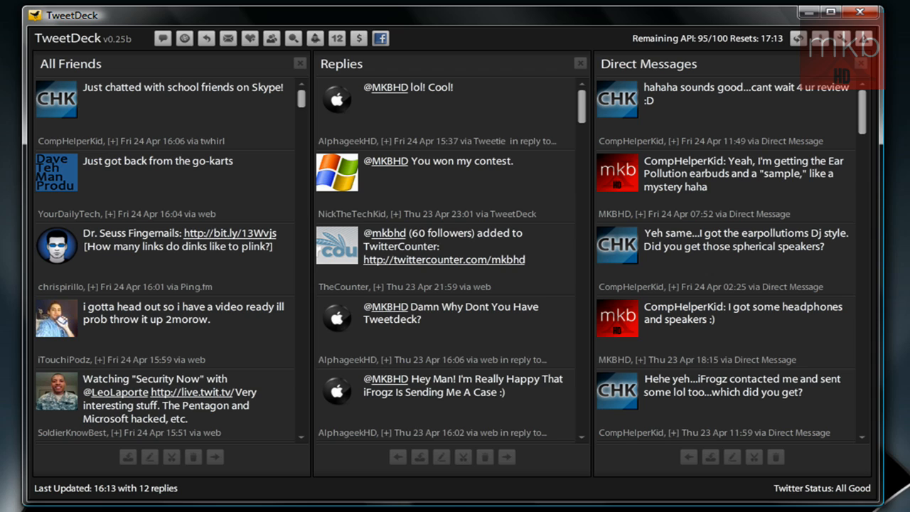
mouse_move(781, 19)
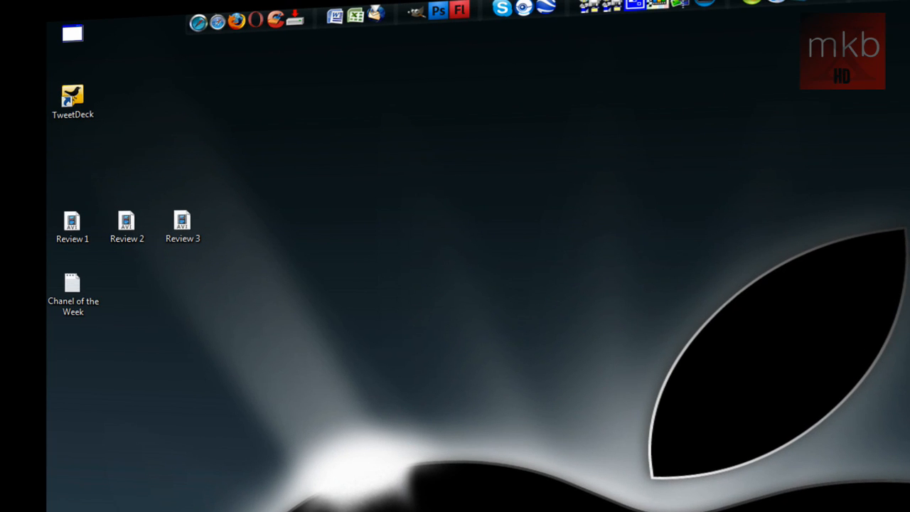
Drag the TweetDeck desktop shortcut onto the RocketDock bar.
left_click(73, 96)
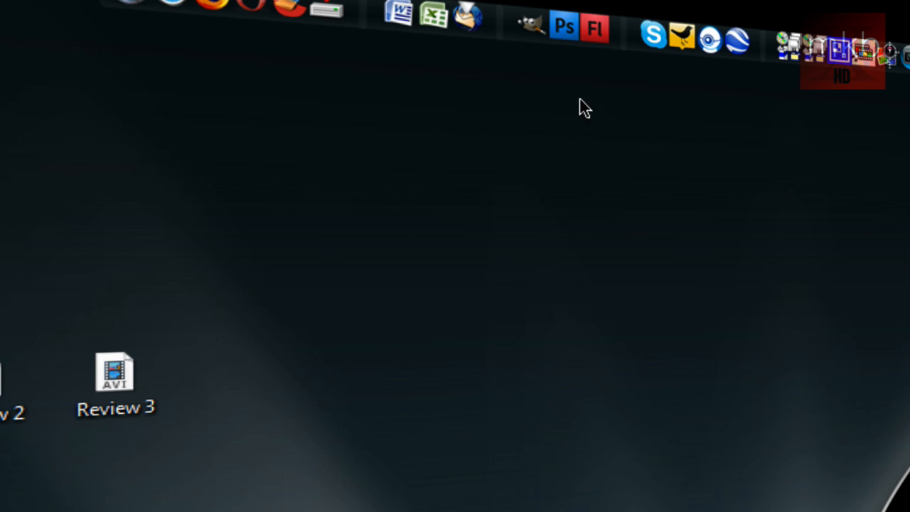
mouse_move(459, 192)
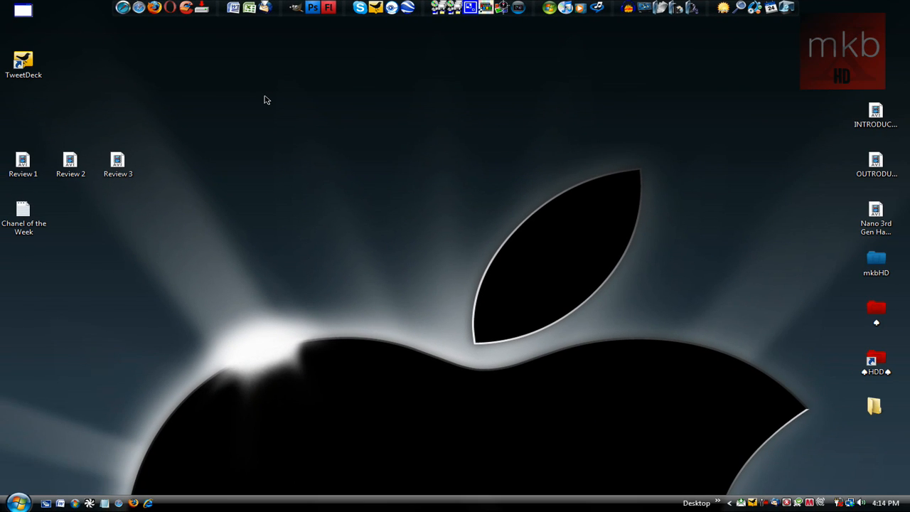
mouse_move(240, 34)
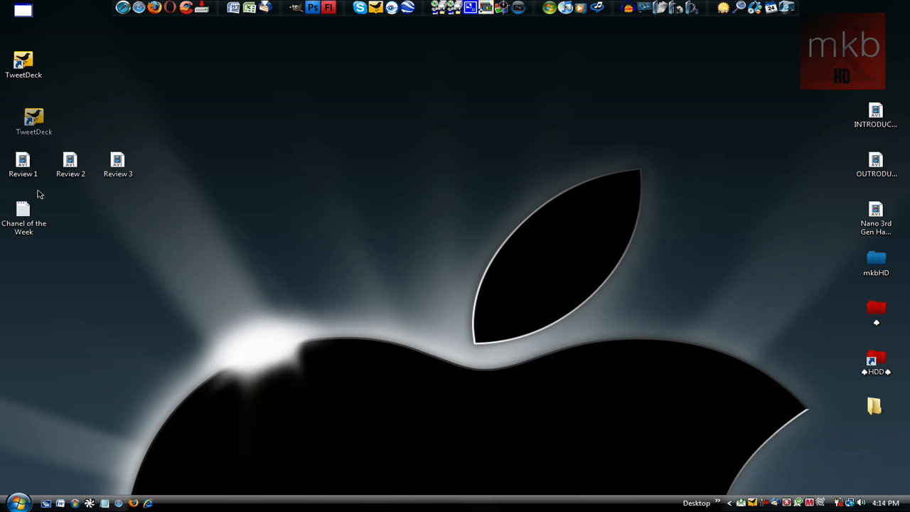
Drag the TweetDeck shortcut through All Programs and drop it toward the Startup folder.
left_click(18, 502)
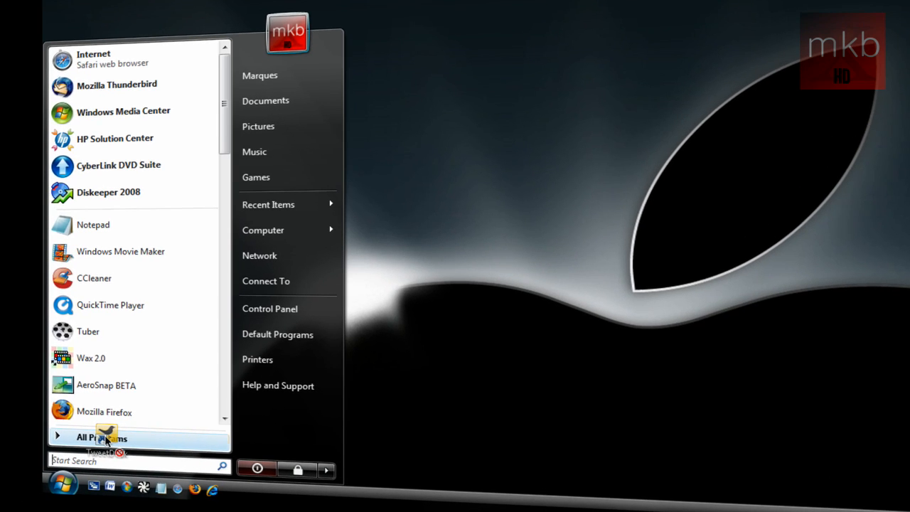
left_click(102, 438)
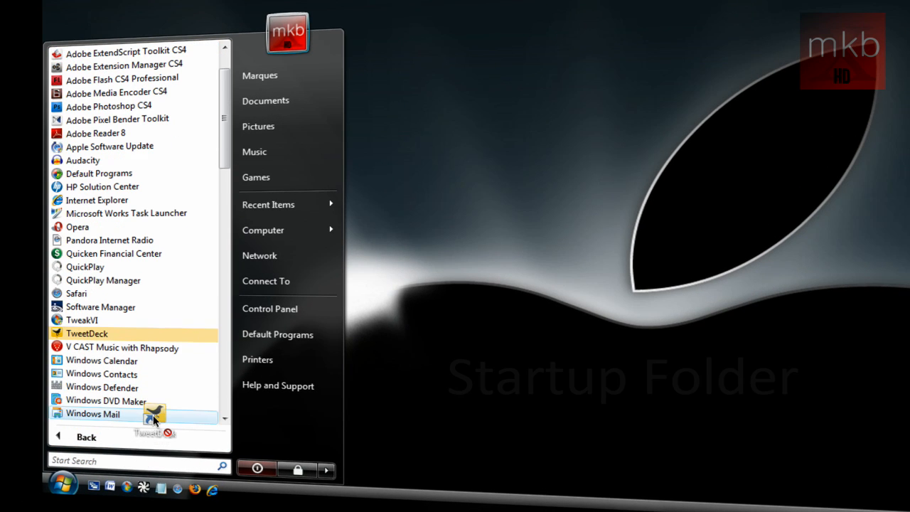
scroll("down", 3)
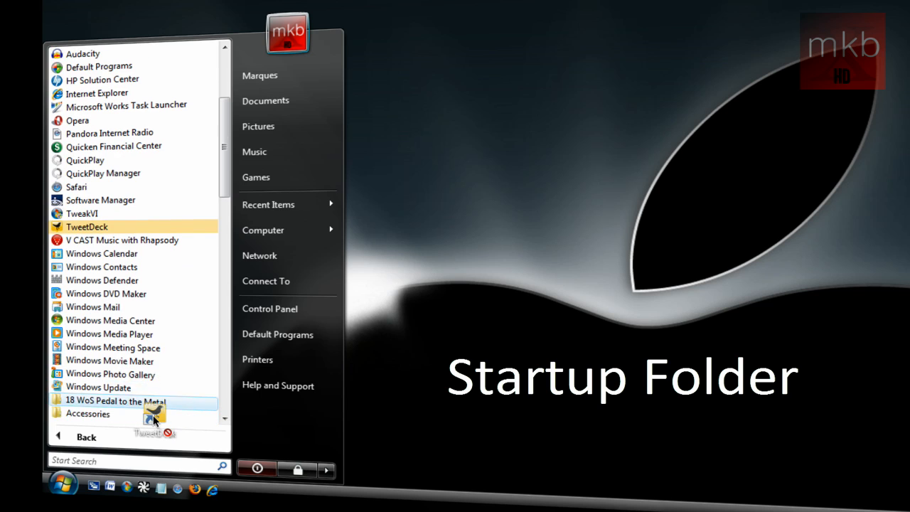
scroll("down", 3)
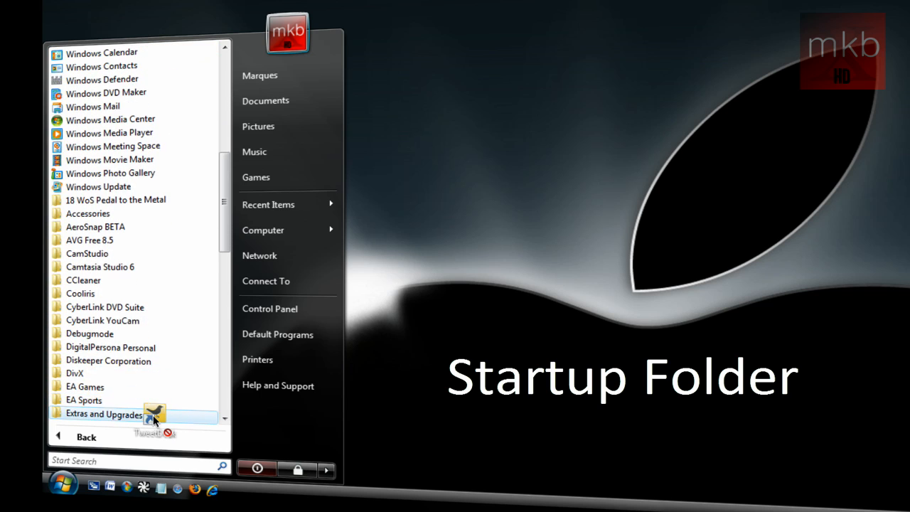
scroll("down", 3)
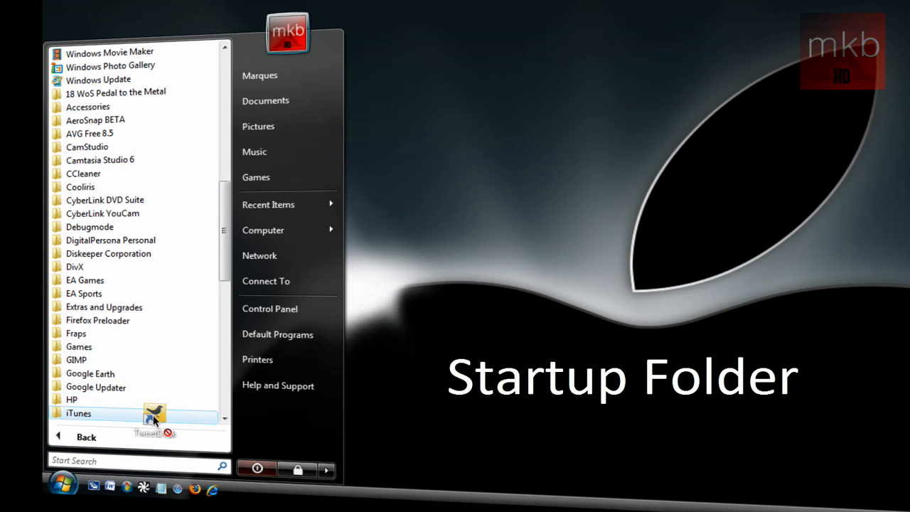
scroll("down", 3)
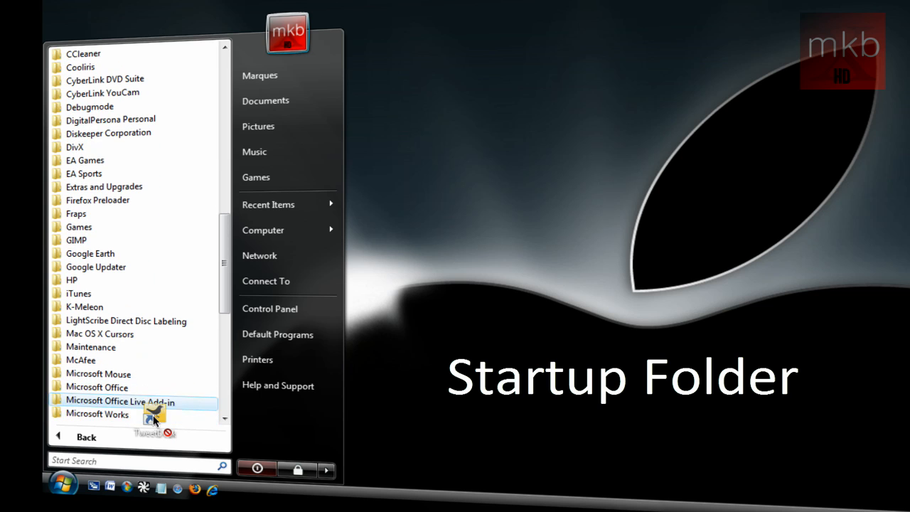
scroll("down", 3)
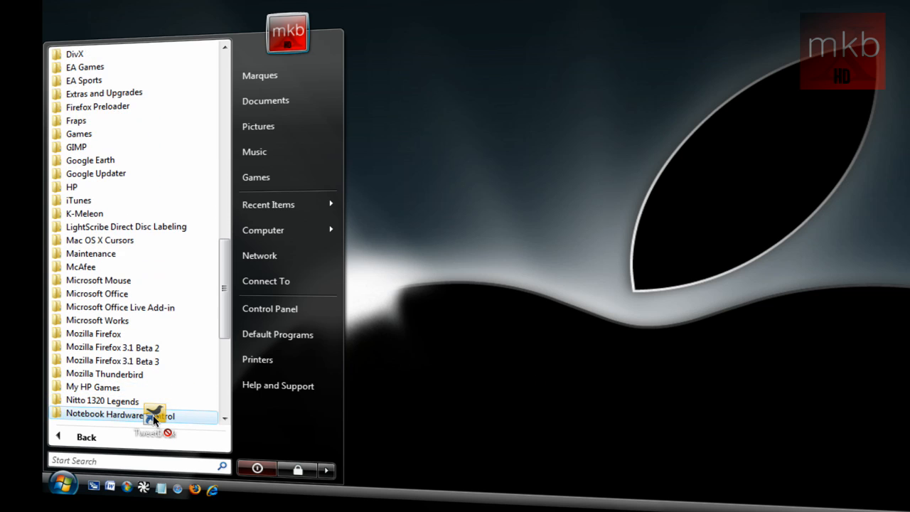
scroll("down", 3)
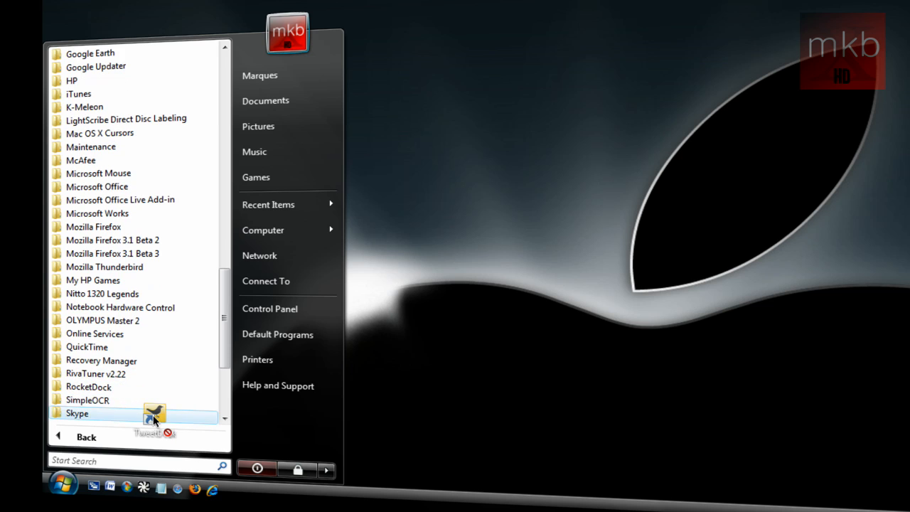
scroll("down", 3)
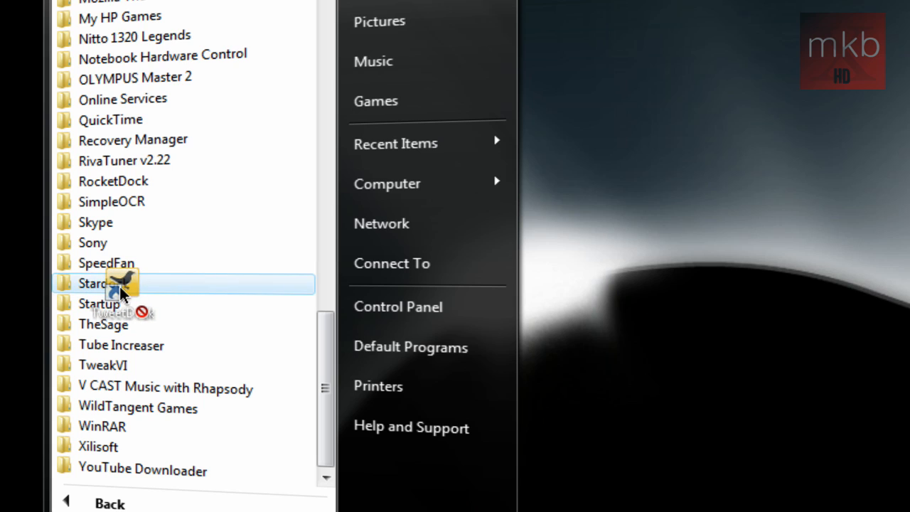
left_click(104, 283)
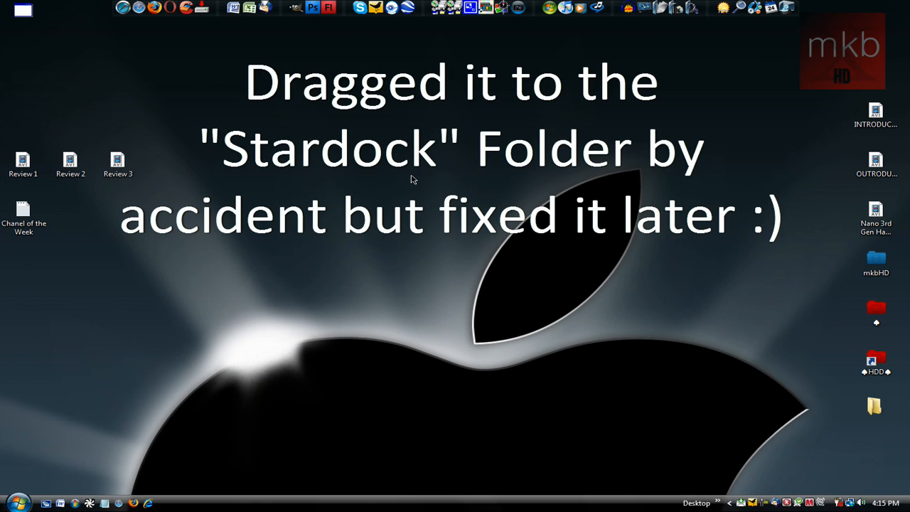
mouse_move(551, 245)
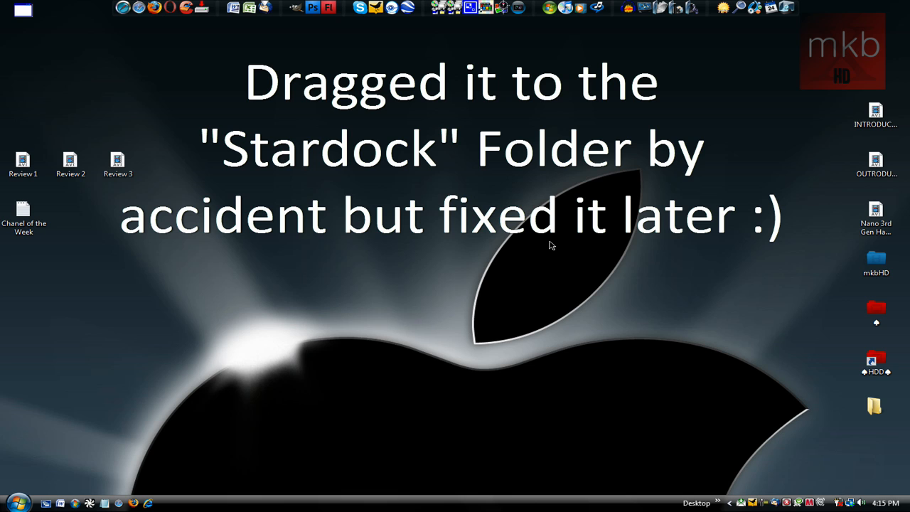
mouse_move(576, 236)
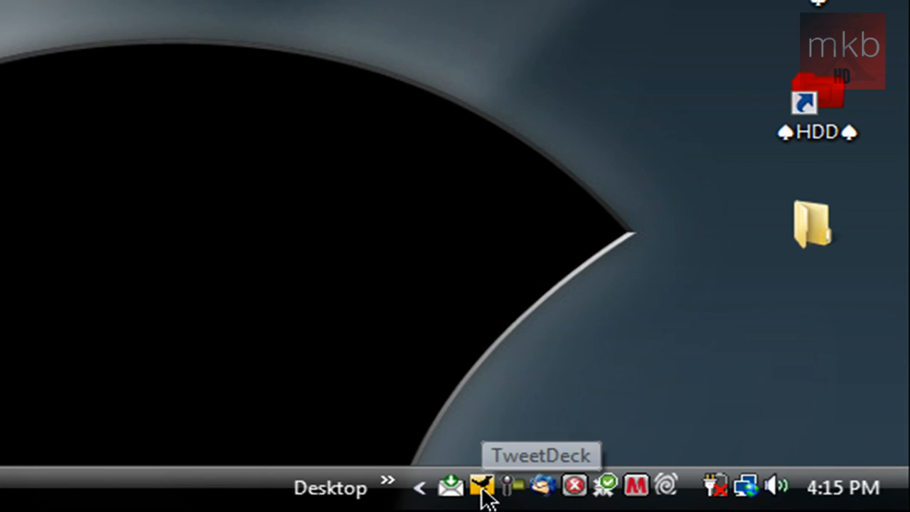
Restore the TweetDeck window from its system tray icon.
left_click(482, 487)
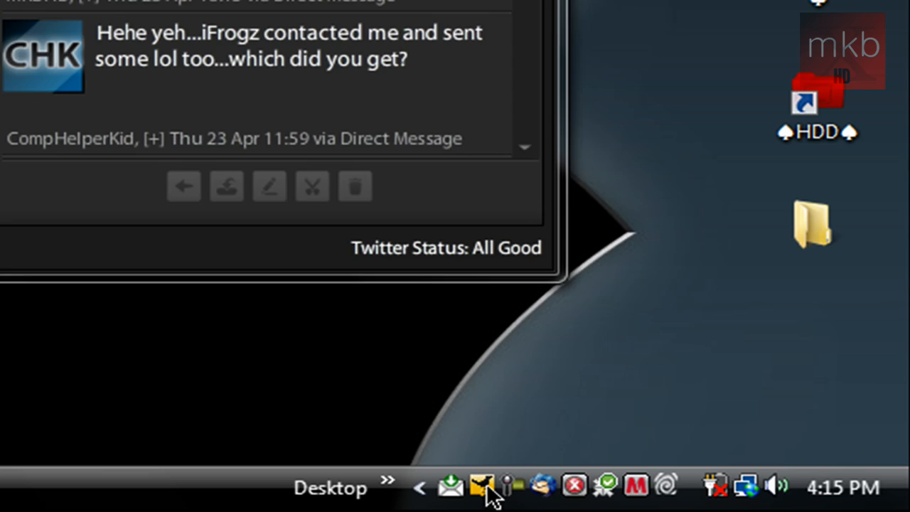
left_click(482, 487)
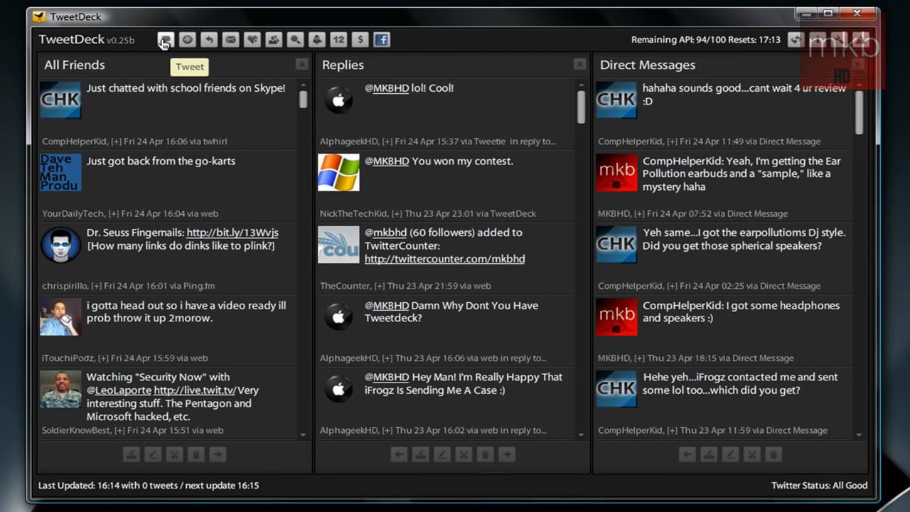
Start a new tweet and type 'Recording a vid'.
left_click(165, 39)
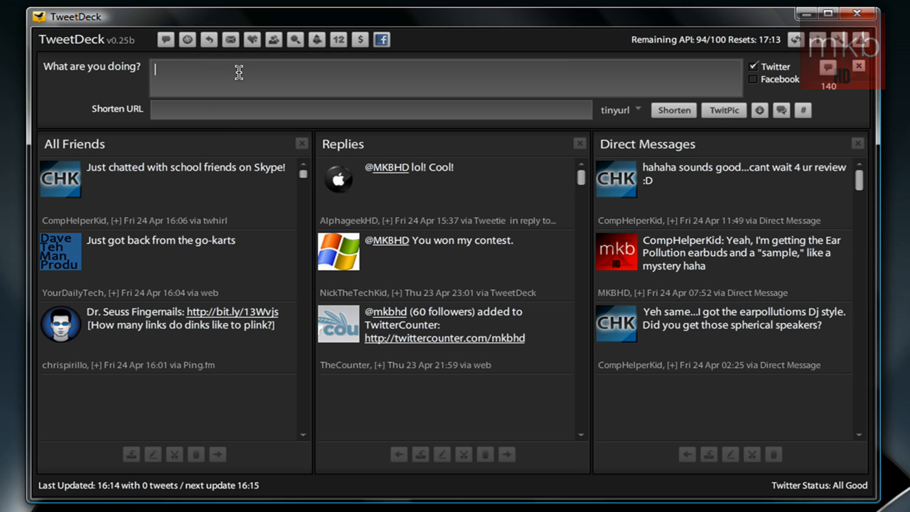
type("Recording a vi")
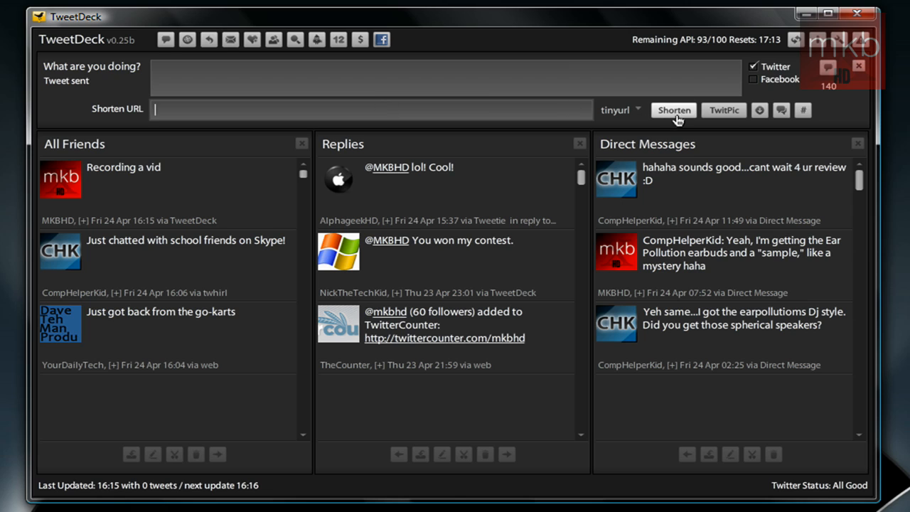
mouse_move(728, 135)
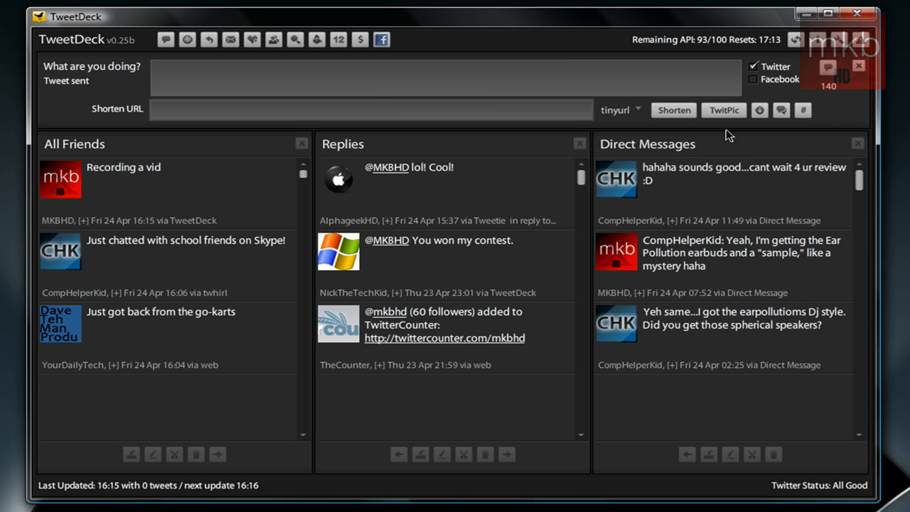
mouse_move(759, 110)
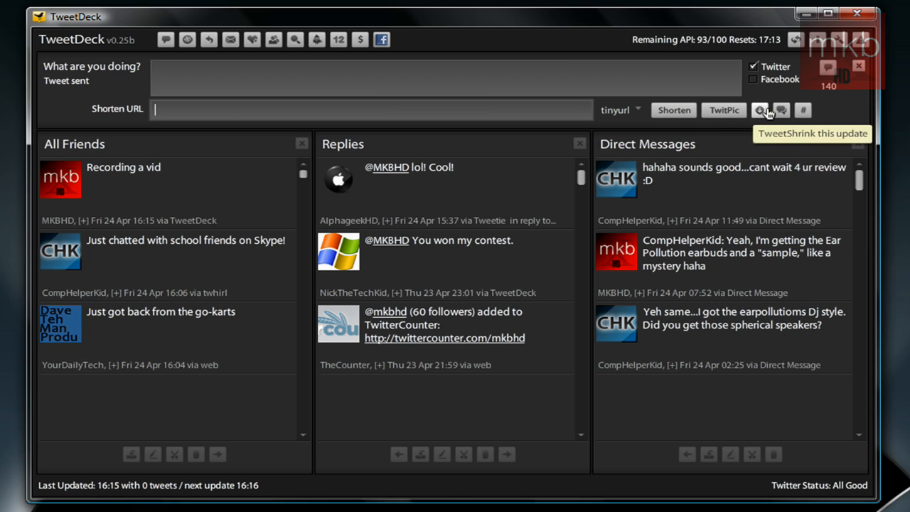
mouse_move(853, 105)
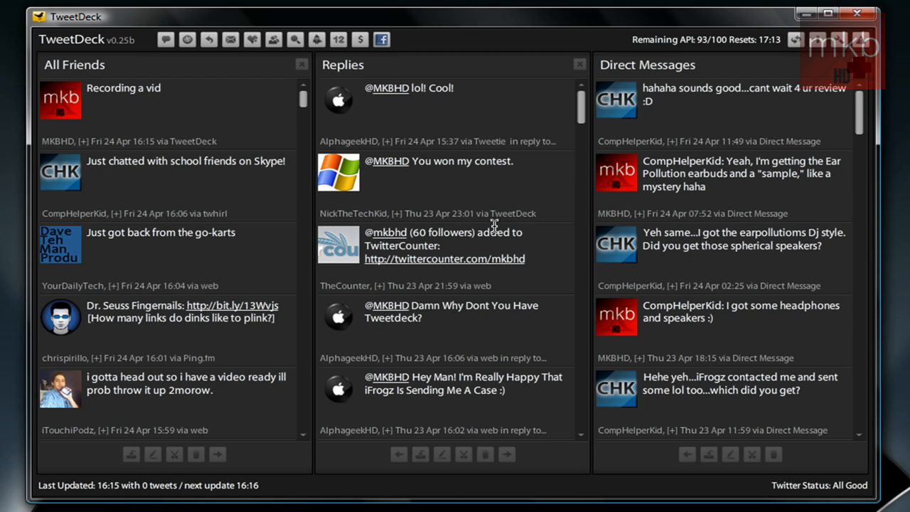
mouse_move(616, 317)
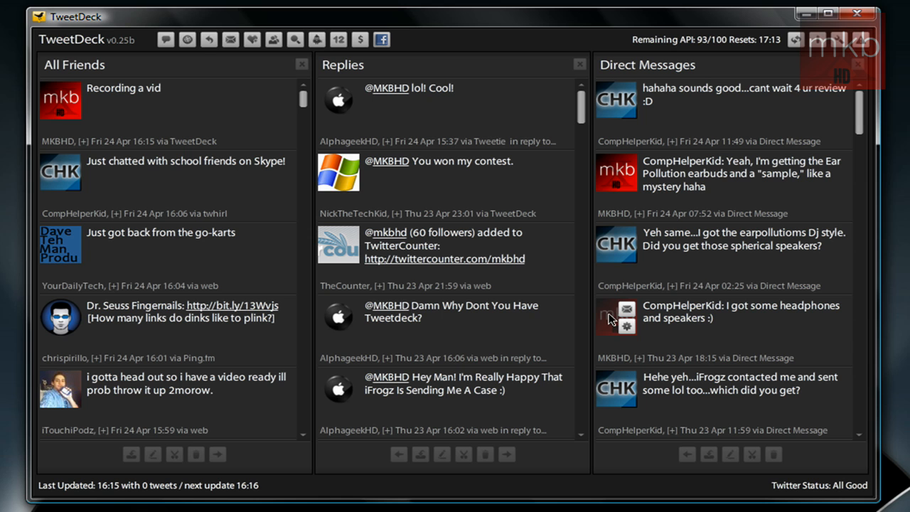